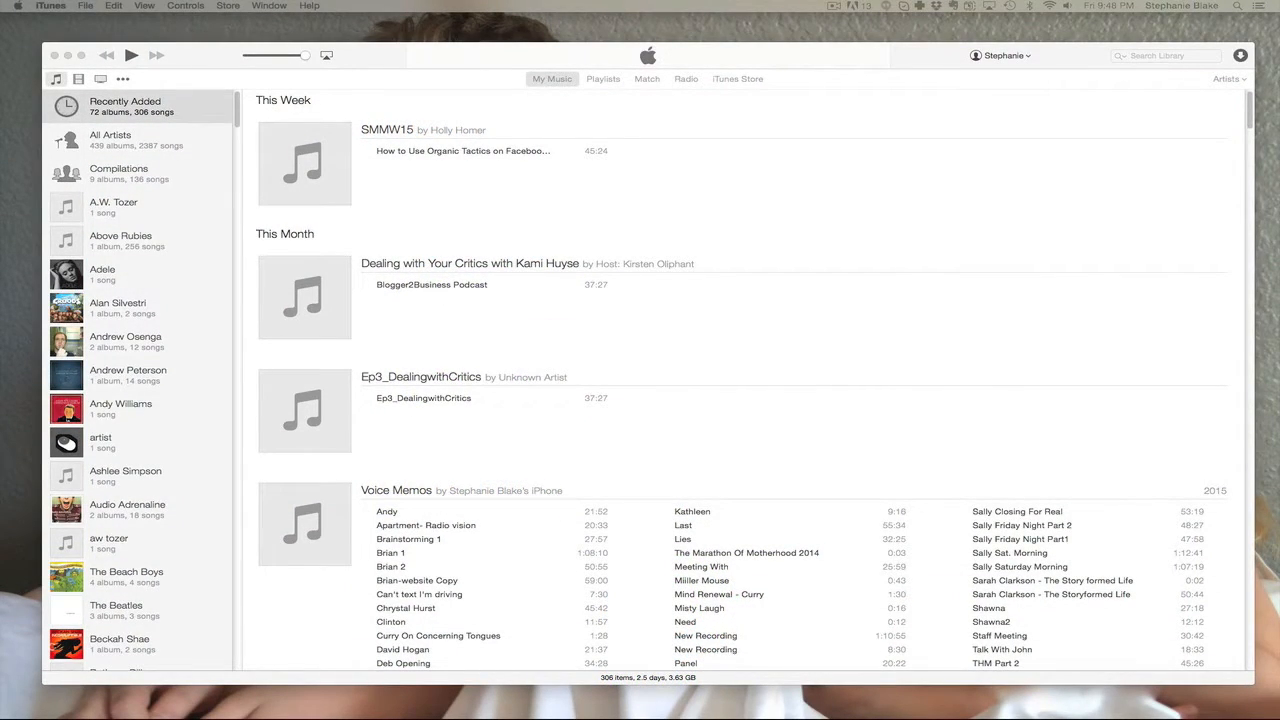
{"action": "mouse_move", "coordinate": [536, 115]}
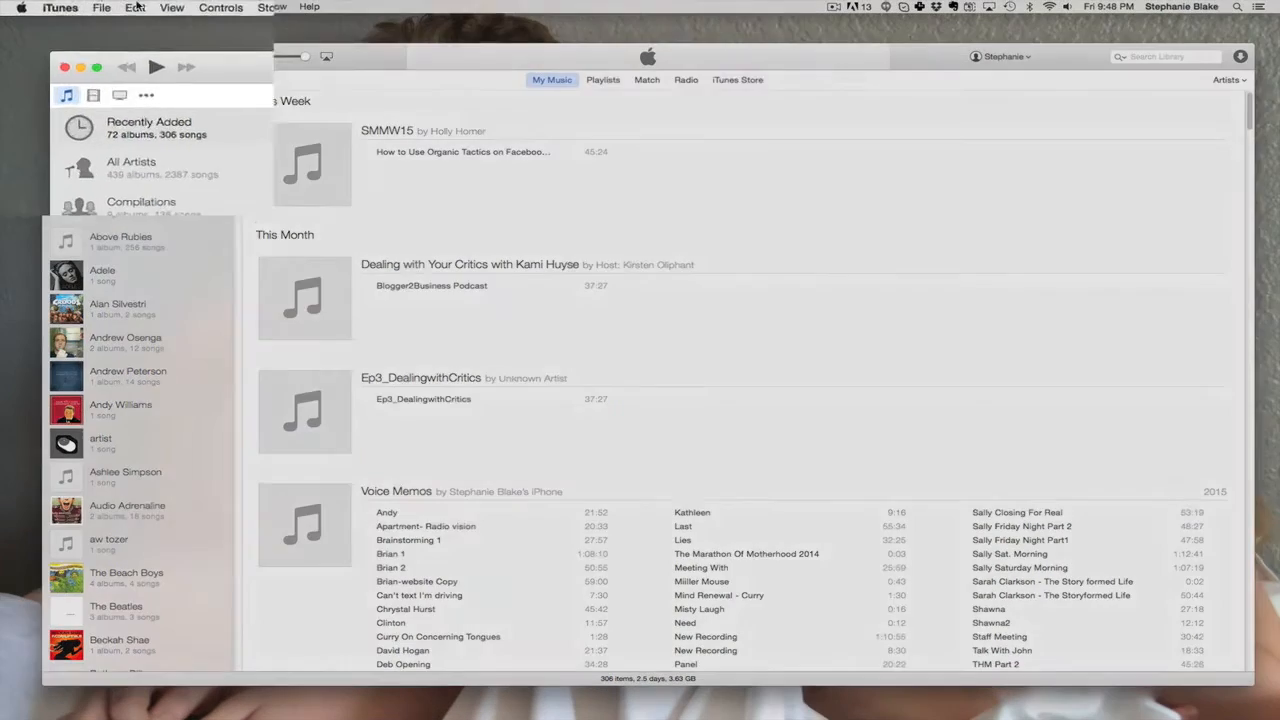
Step: Open the iTunes Store and switch it to the Podcasts section
{"action": "left_click", "coordinate": [61, 13]}
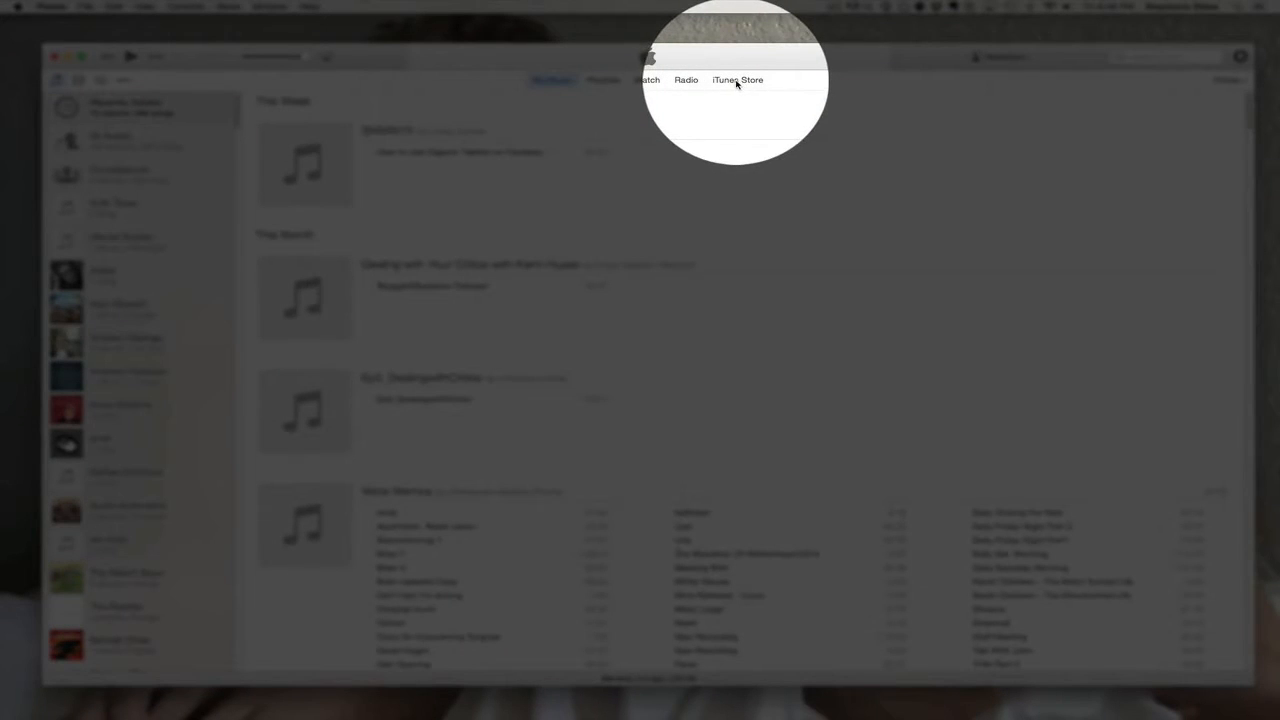
{"action": "left_click", "coordinate": [737, 80]}
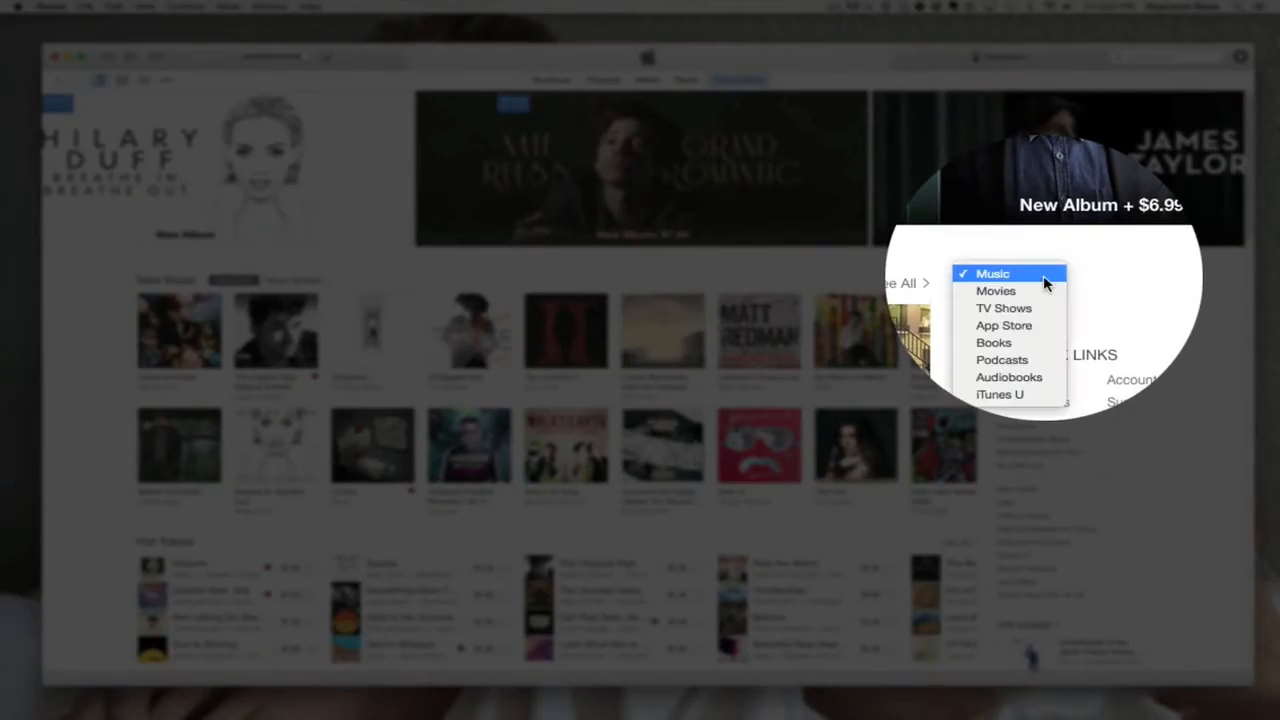
{"action": "mouse_move", "coordinate": [1035, 327]}
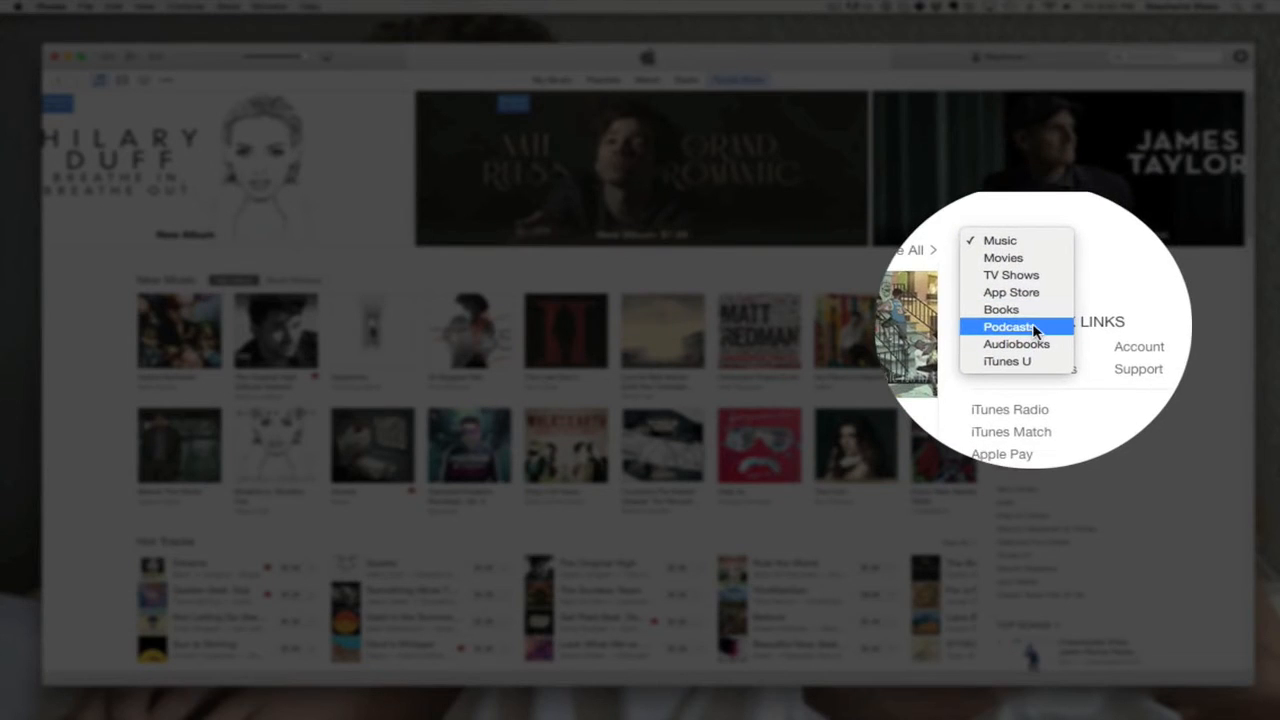
{"action": "left_click", "coordinate": [1006, 327]}
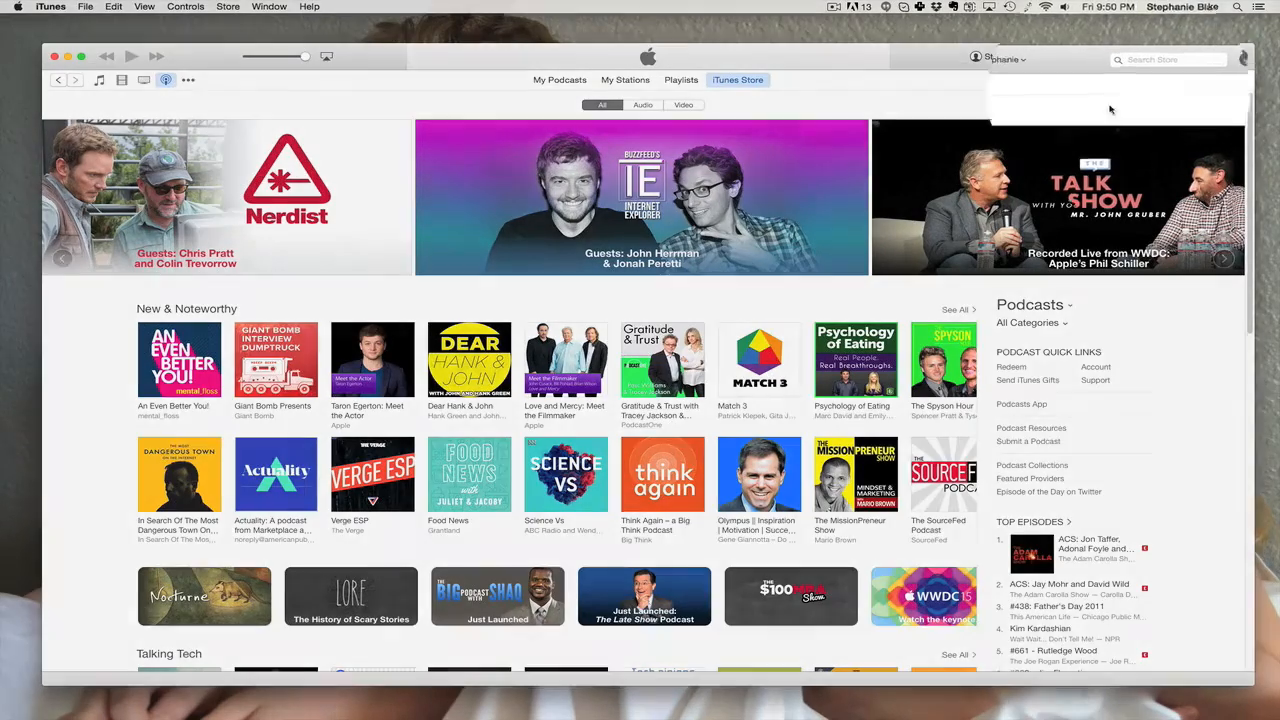
Step: Search the iTunes Store for 'blogger 2 business'
{"action": "left_click", "coordinate": [1169, 59]}
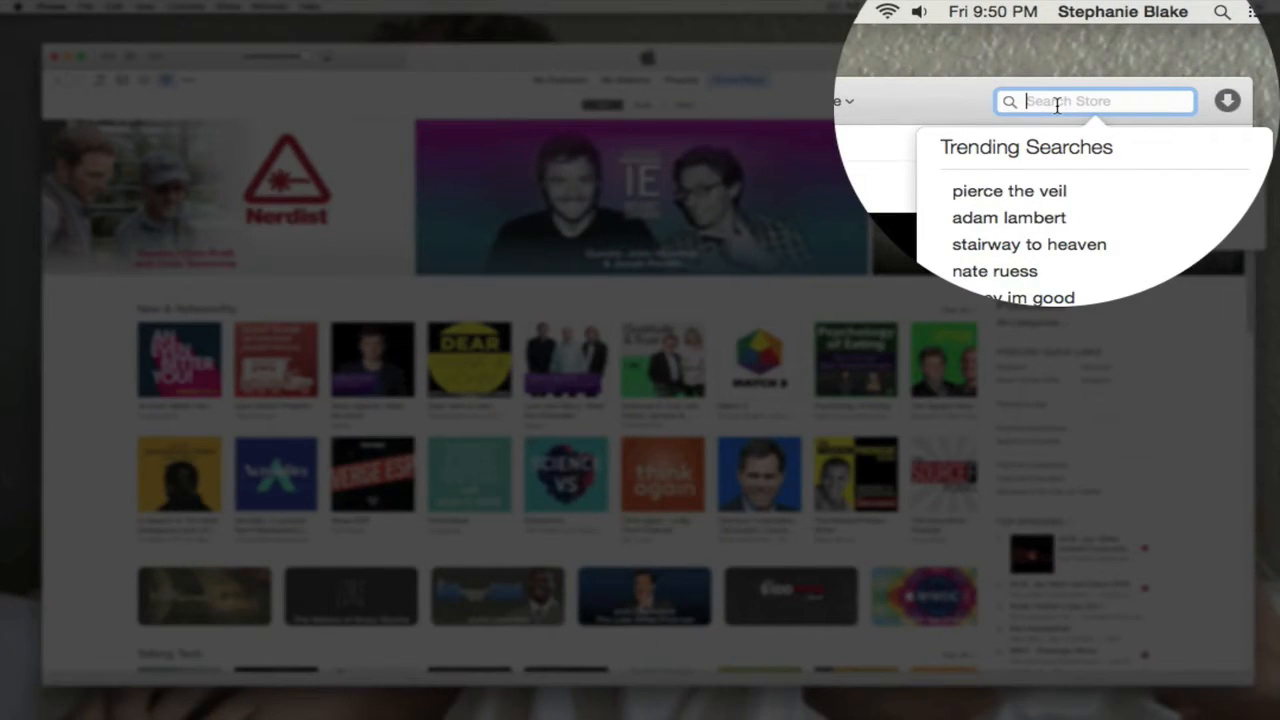
{"action": "type", "text": "bll"}
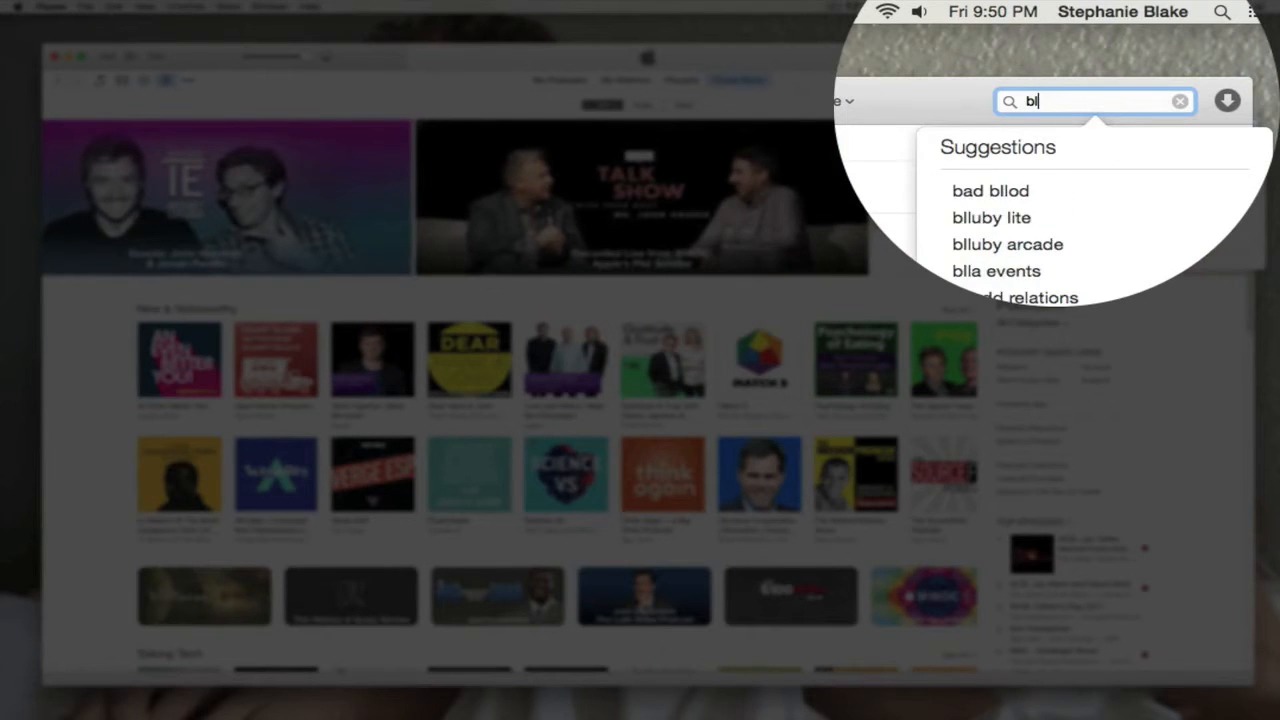
{"action": "type", "text": "blogger 2 business"}
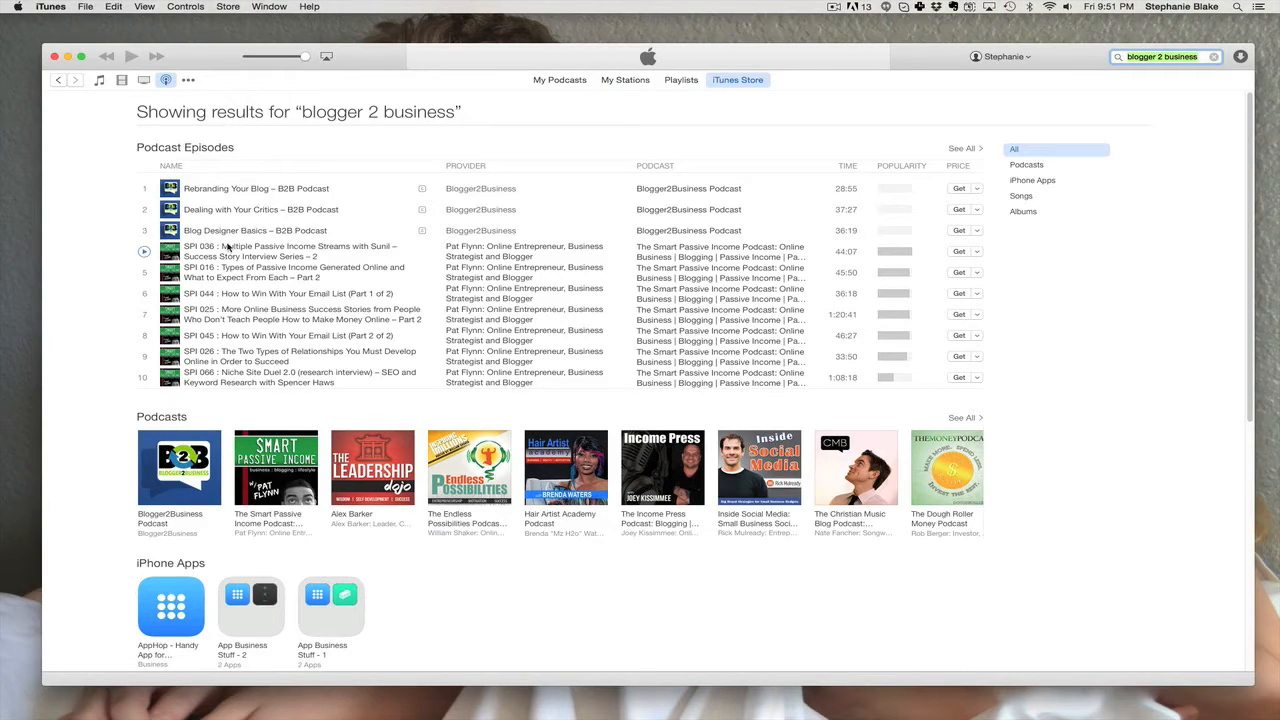
{"action": "scroll", "scroll_direction": "down", "scroll_amount": 3}
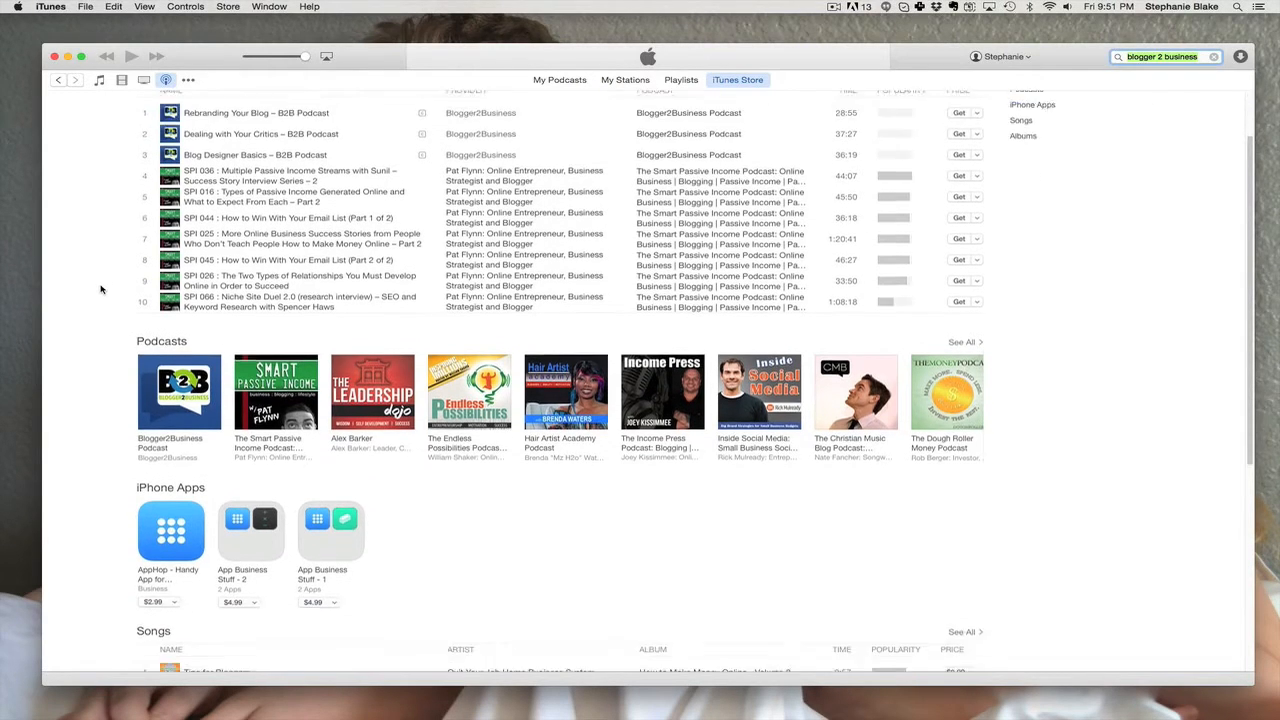
{"action": "scroll", "scroll_direction": "down", "scroll_amount": 3}
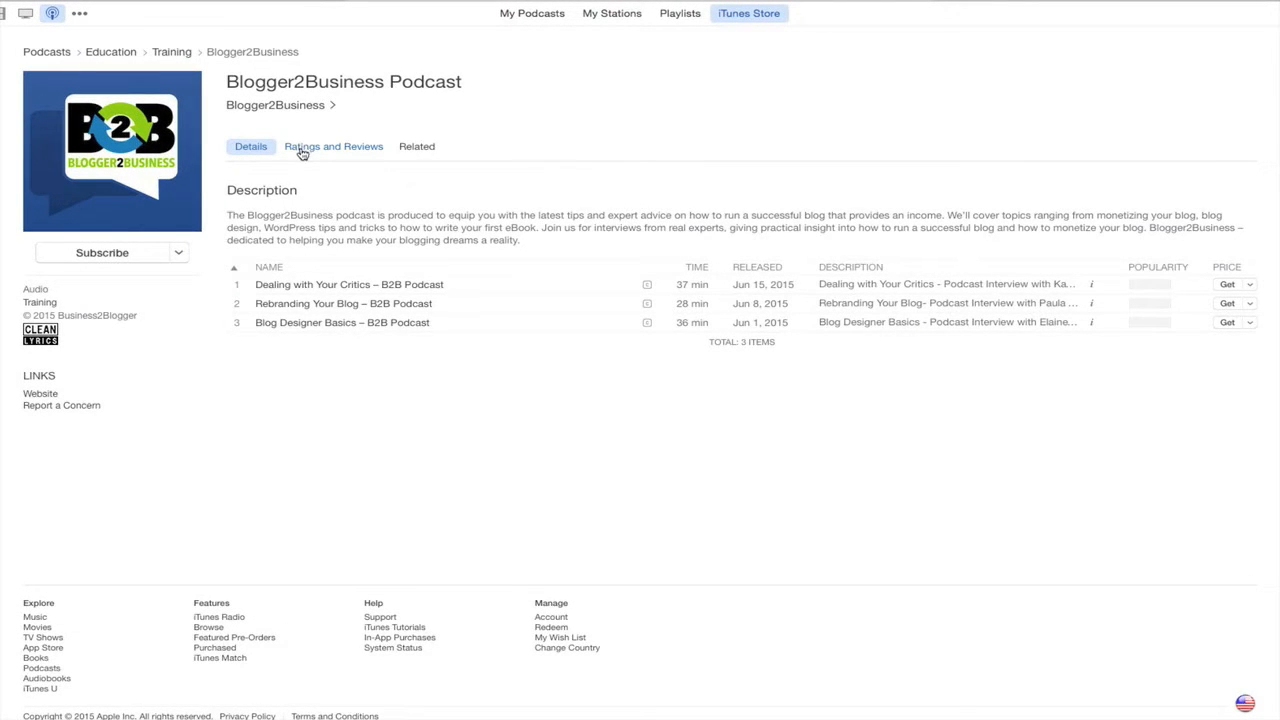
{"action": "mouse_move", "coordinate": [340, 153]}
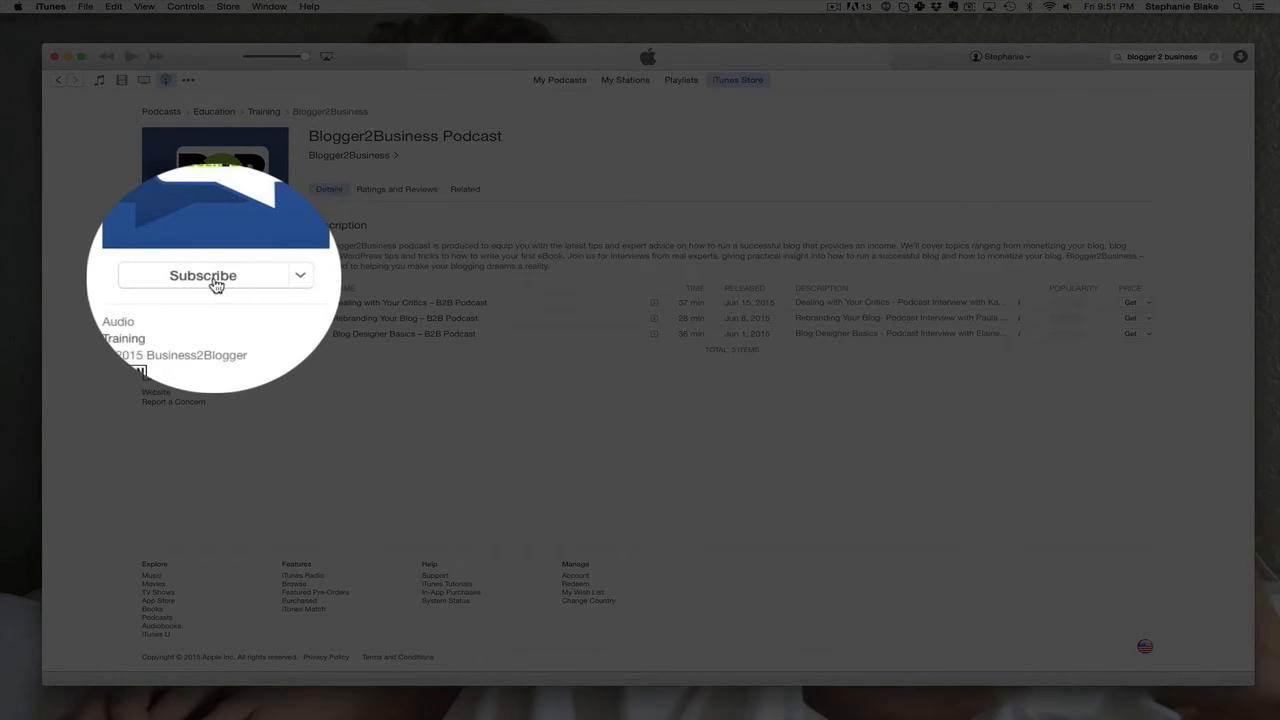
Step: Subscribe to Blogger2Business Podcast and show its episodes under My Podcasts
{"action": "left_click", "coordinate": [203, 275]}
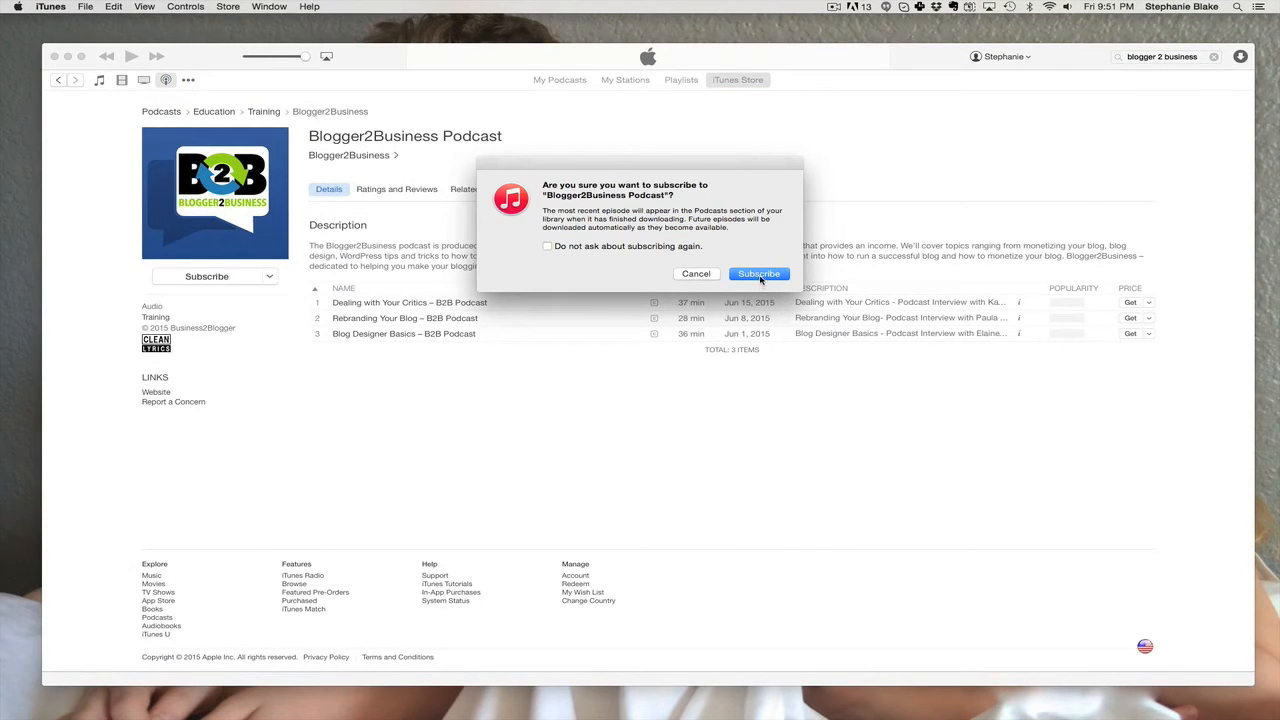
{"action": "left_click", "coordinate": [759, 273]}
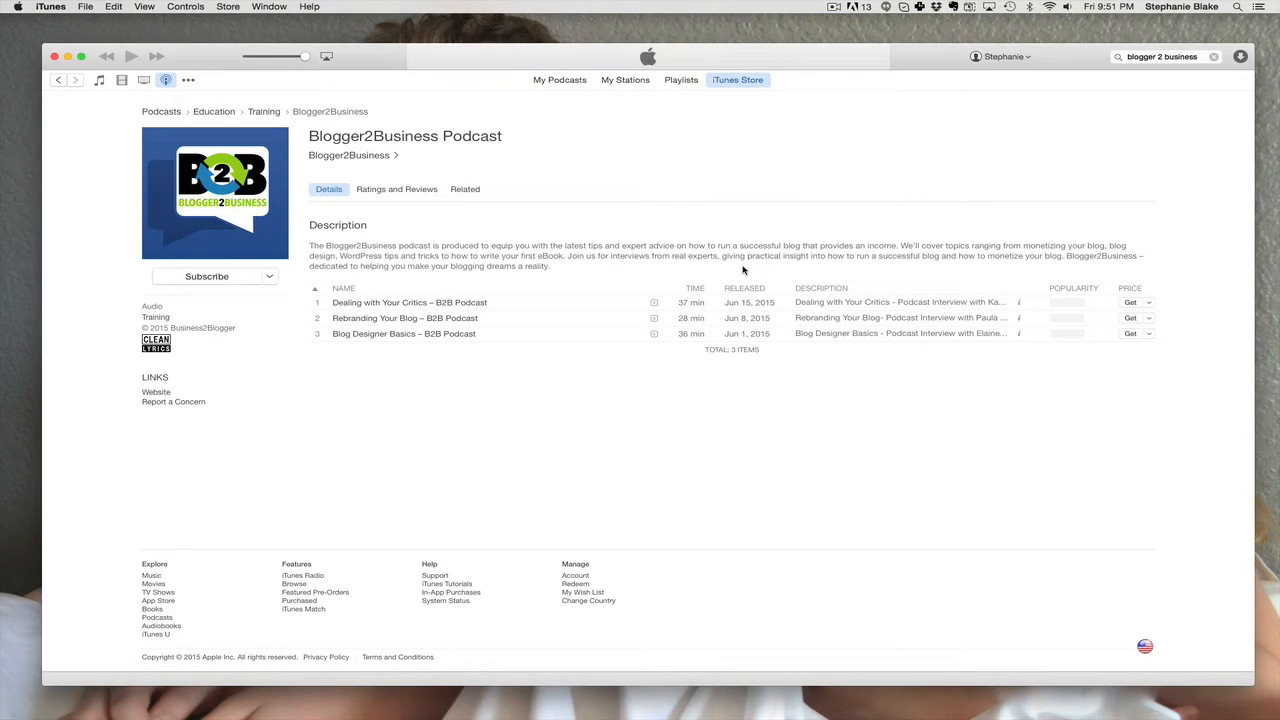
{"action": "mouse_move", "coordinate": [633, 172]}
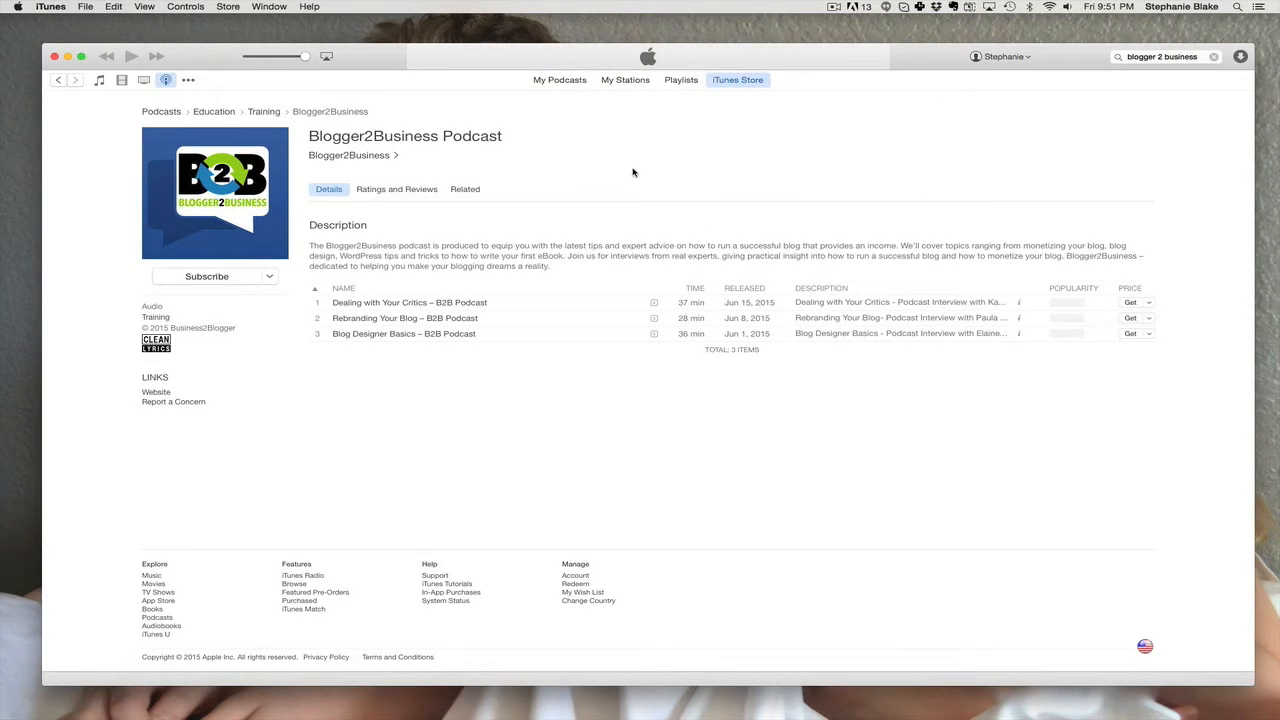
{"action": "mouse_move", "coordinate": [642, 166]}
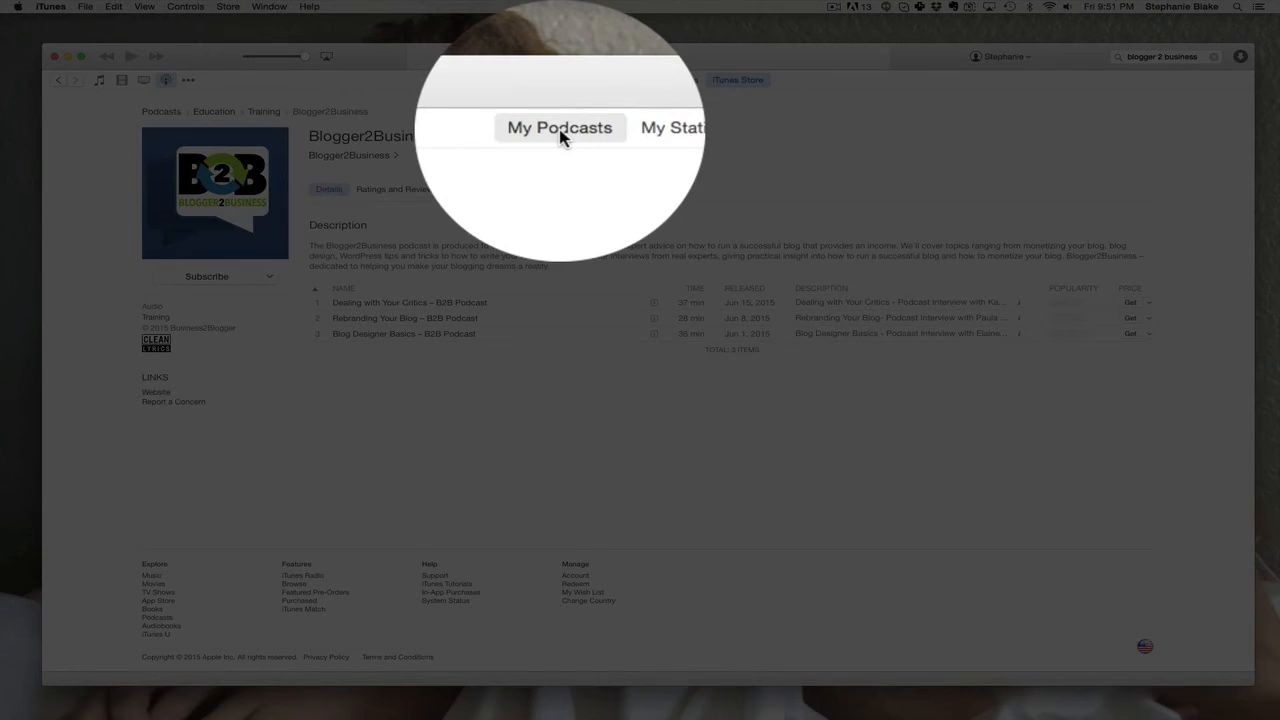
{"action": "left_click", "coordinate": [559, 127]}
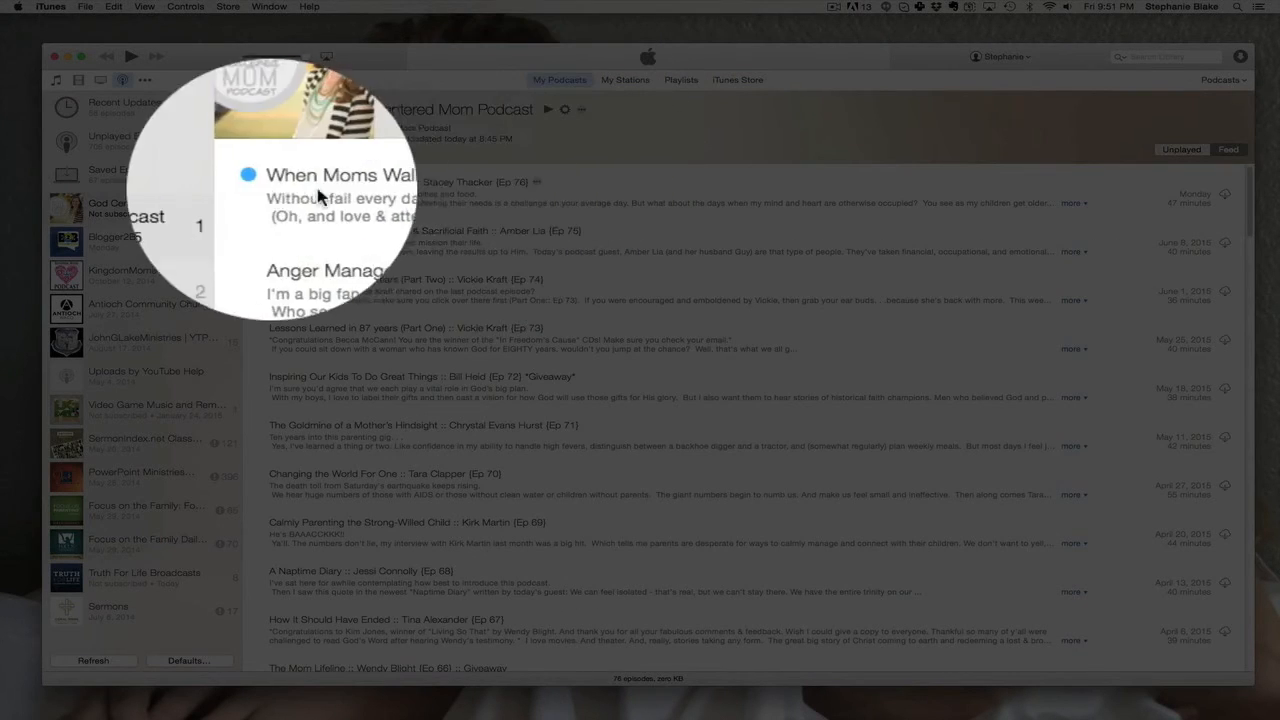
{"action": "left_click", "coordinate": [150, 242]}
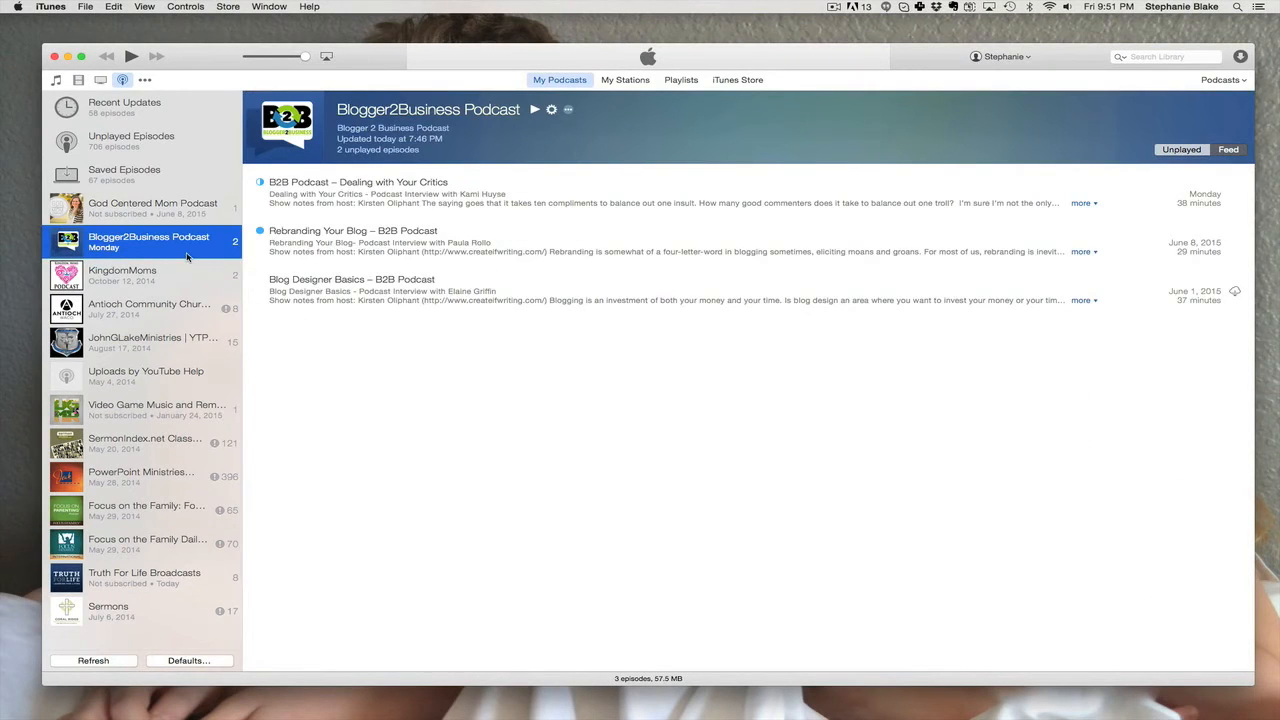